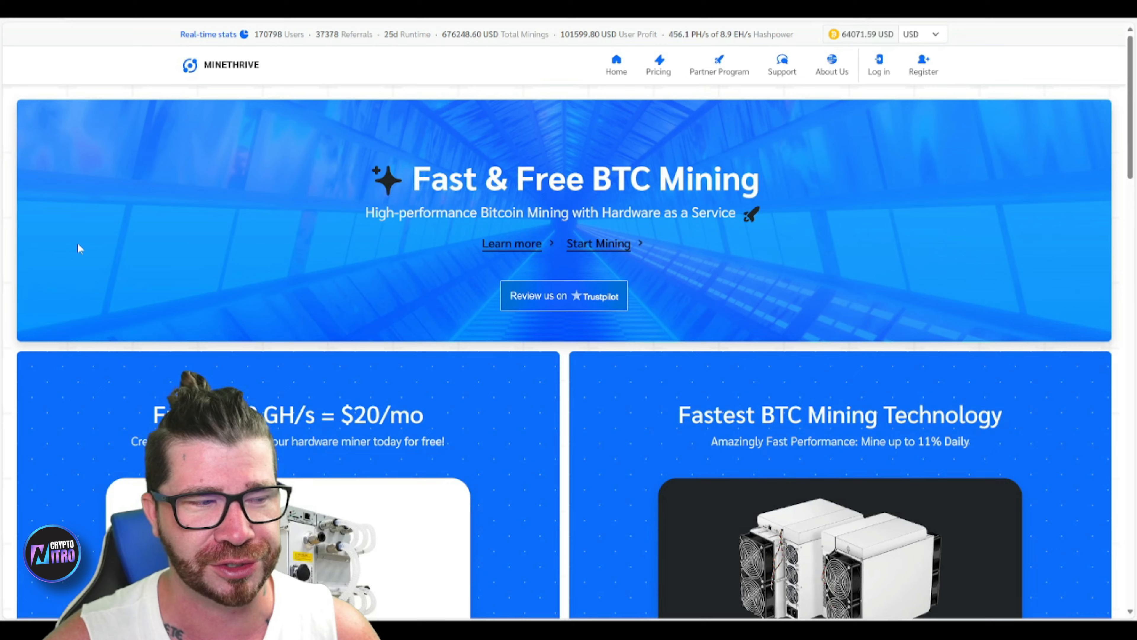
Log in with the saved credentials to reach the dashboard showing 4.096 TH/s and 16.79 USD mined
scroll(down, 3)
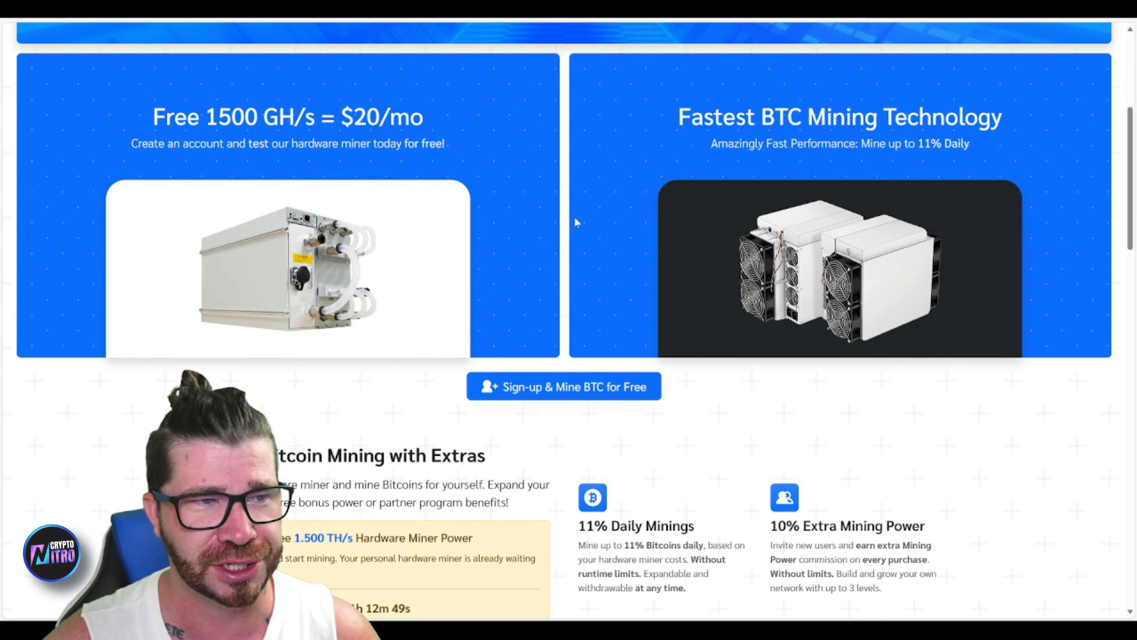
mouse_move(916, 93)
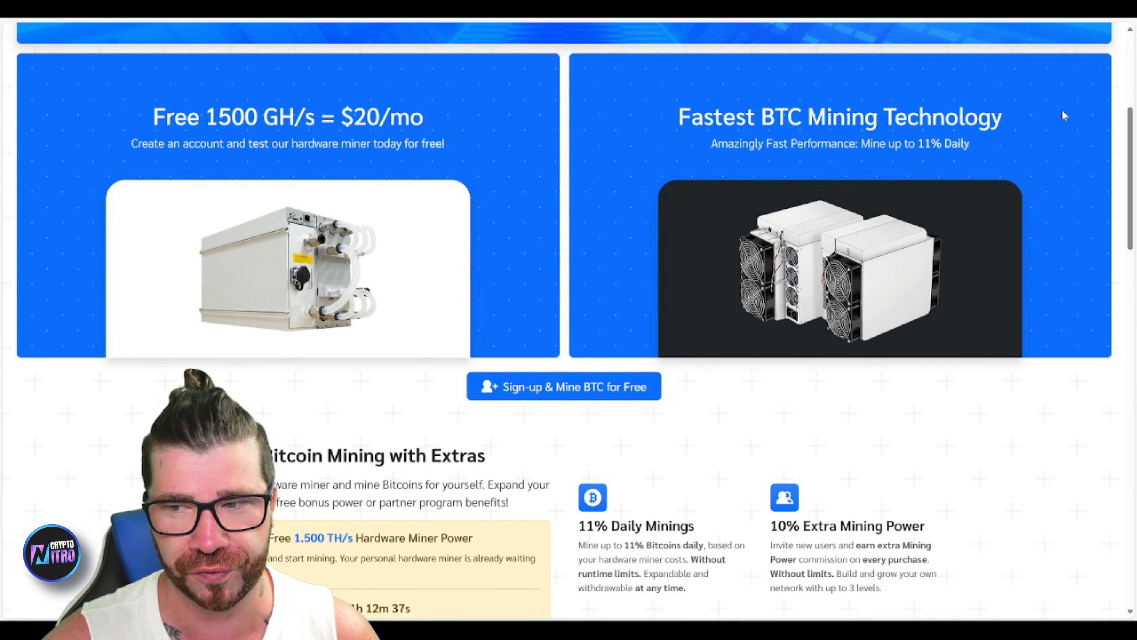
scroll(down, 3)
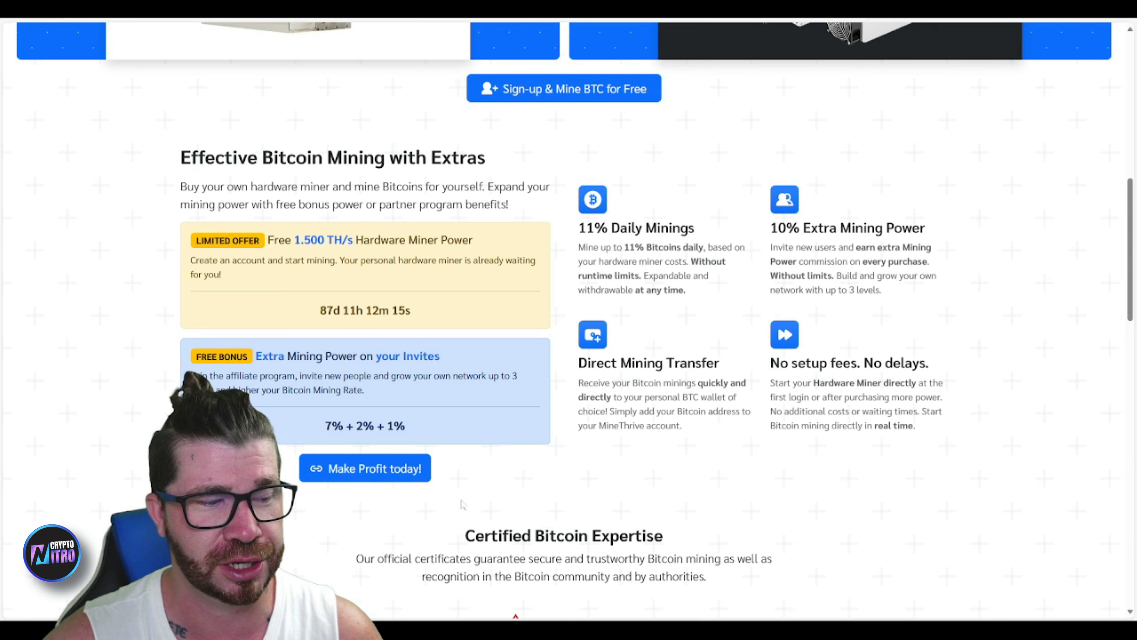
mouse_move(991, 499)
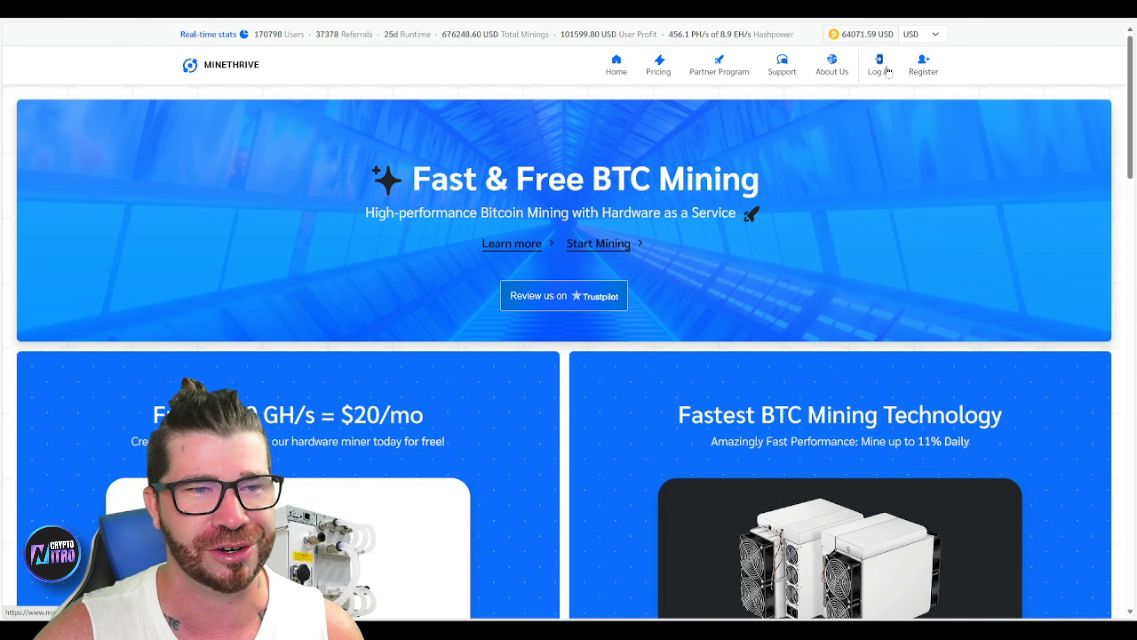
click(878, 65)
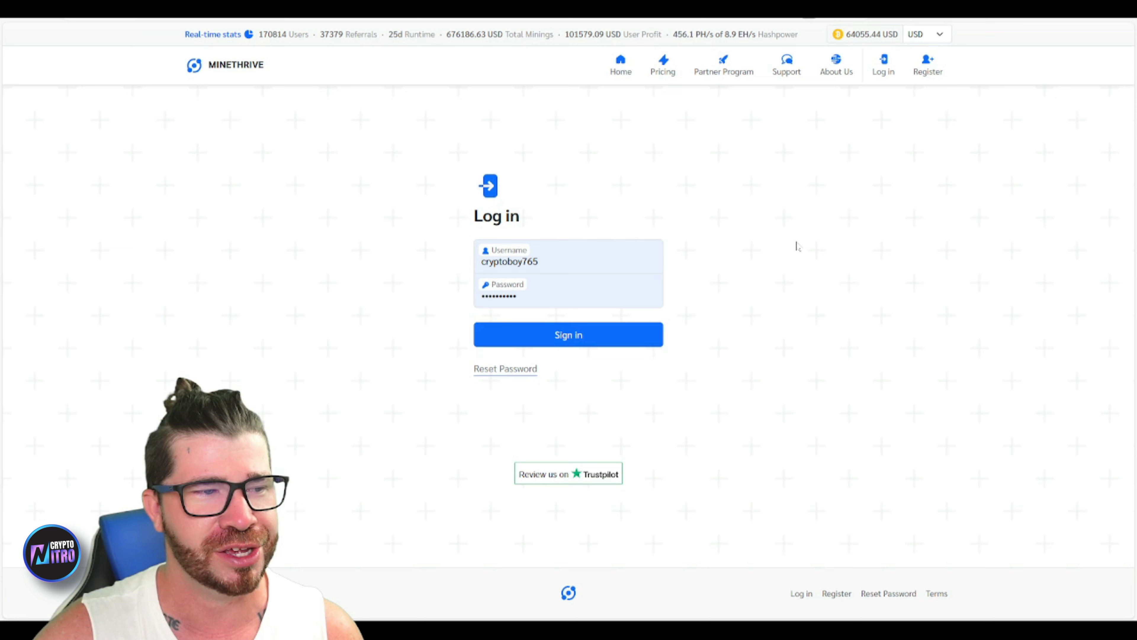
mouse_move(630, 333)
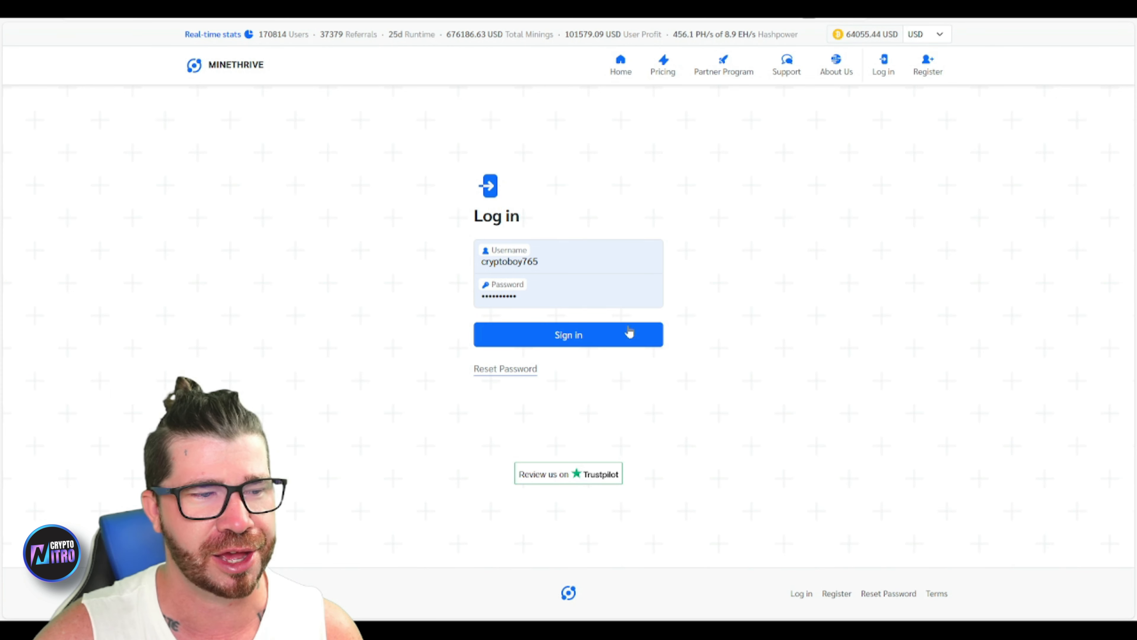
click(568, 334)
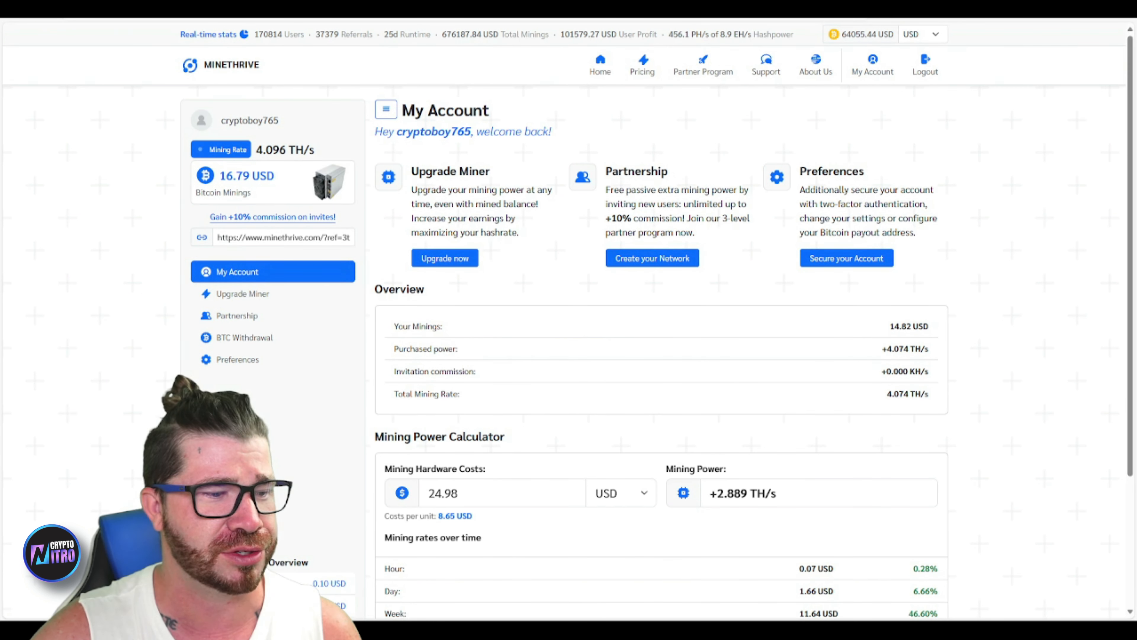
View the Mining Power Calculator in BTC, then back in USD showing 3.5 USD buys +0.405 TH/s
scroll(down, 3)
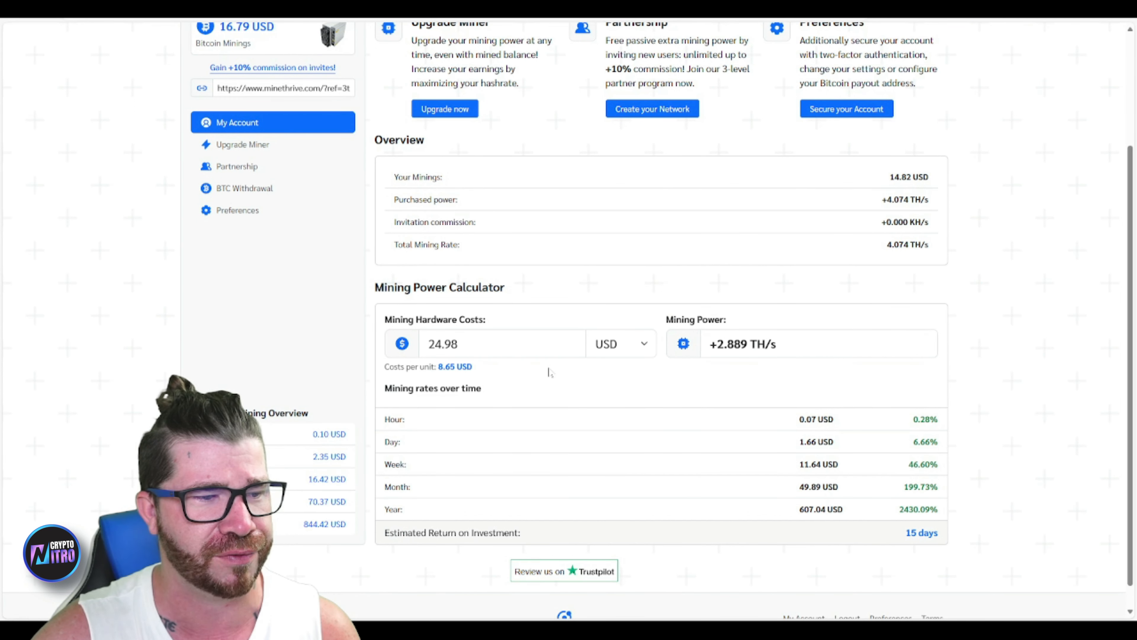
click(619, 343)
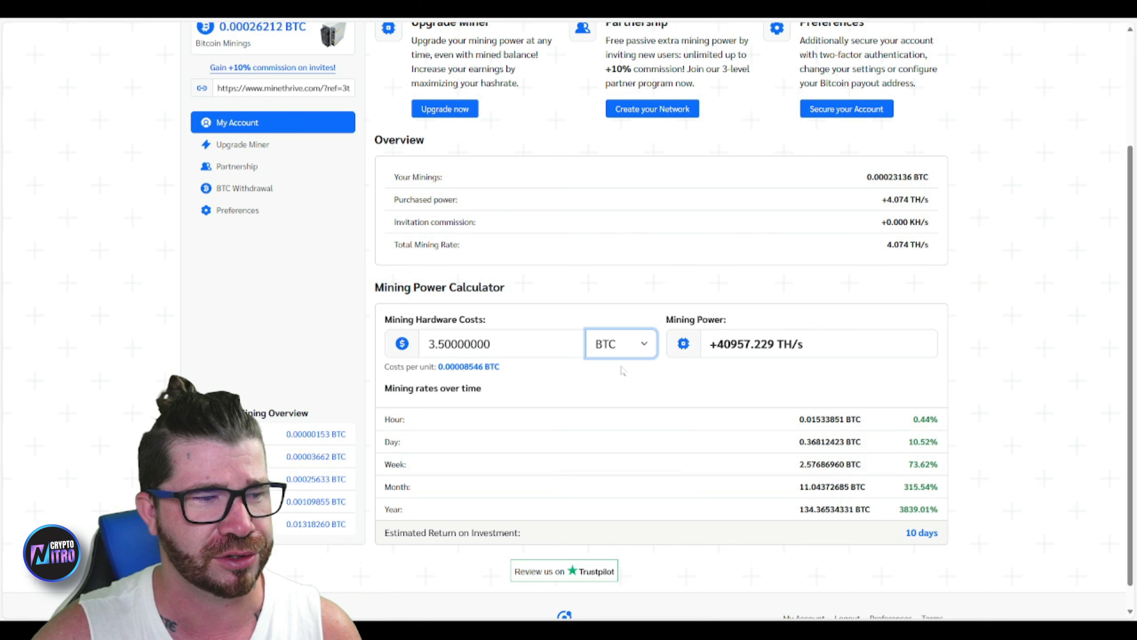
click(619, 343)
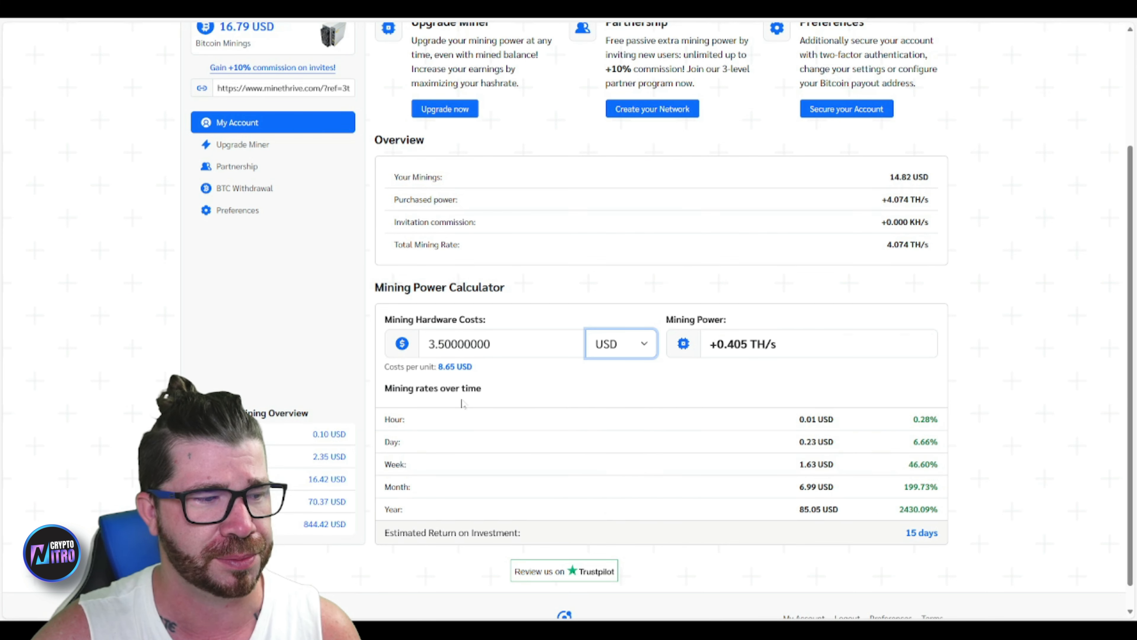
scroll(down, 3)
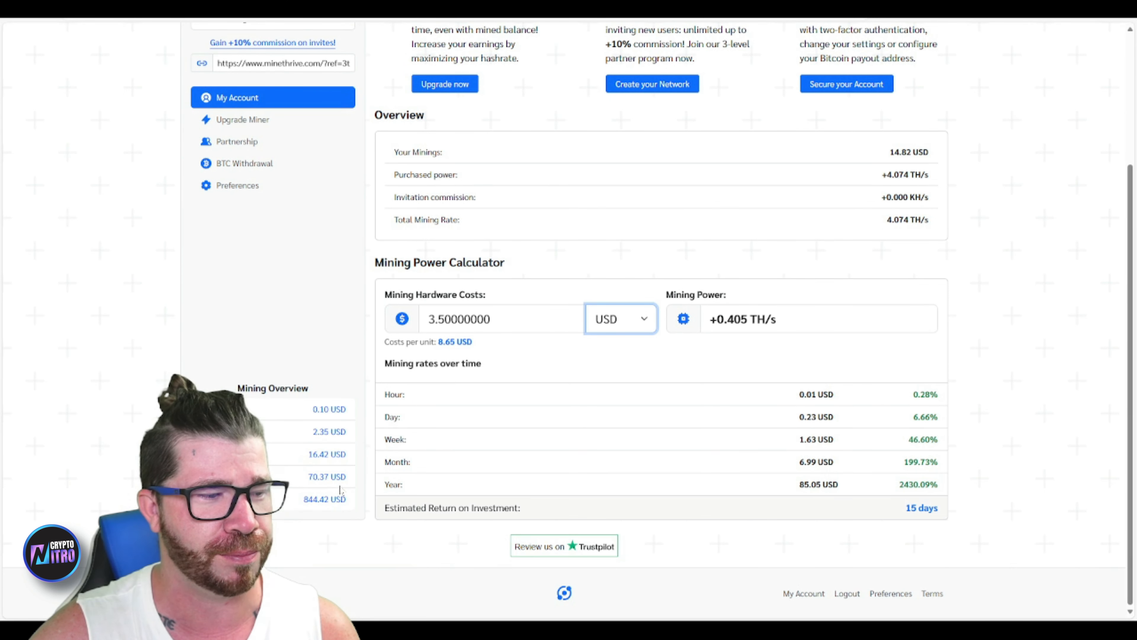
scroll(up, 3)
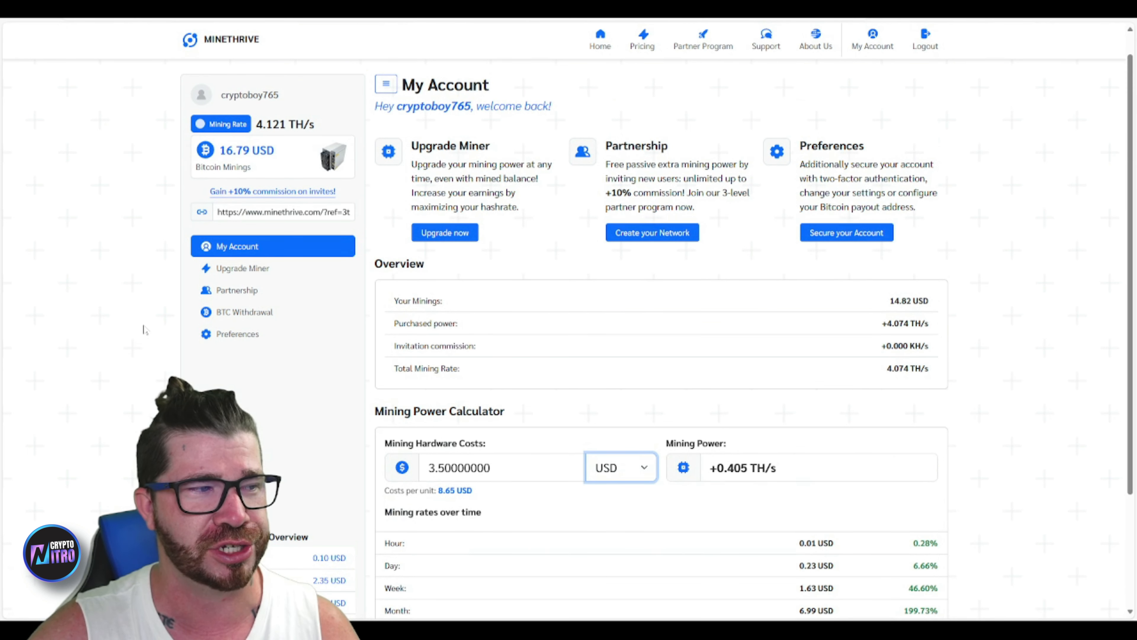
Select the referral invite URL in the left account panel for copying
click(283, 211)
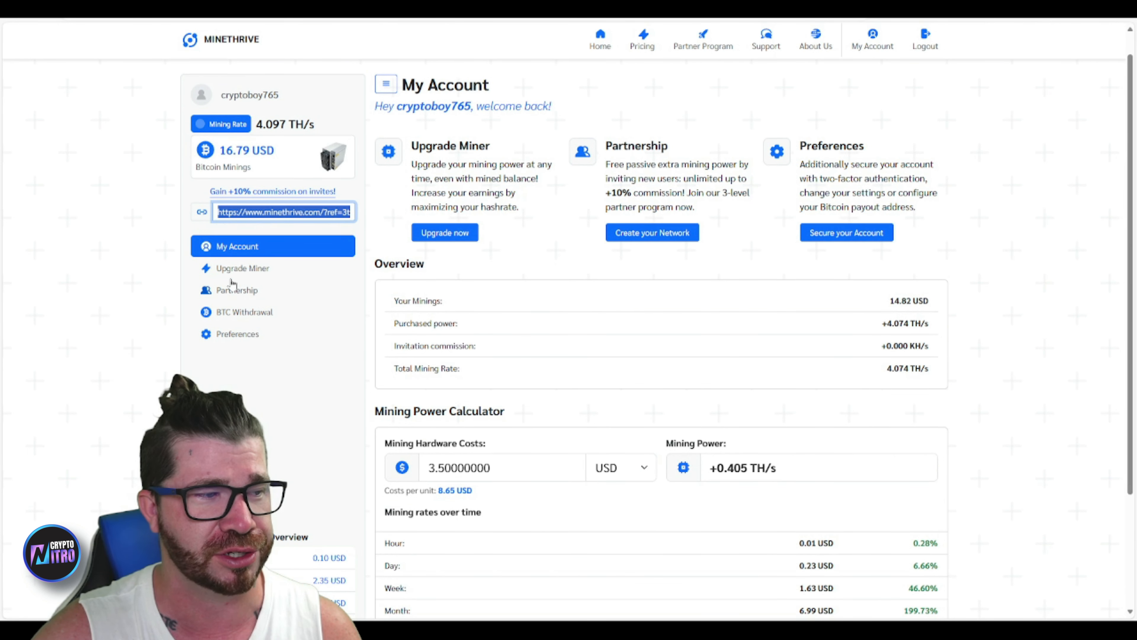
scroll(down, 3)
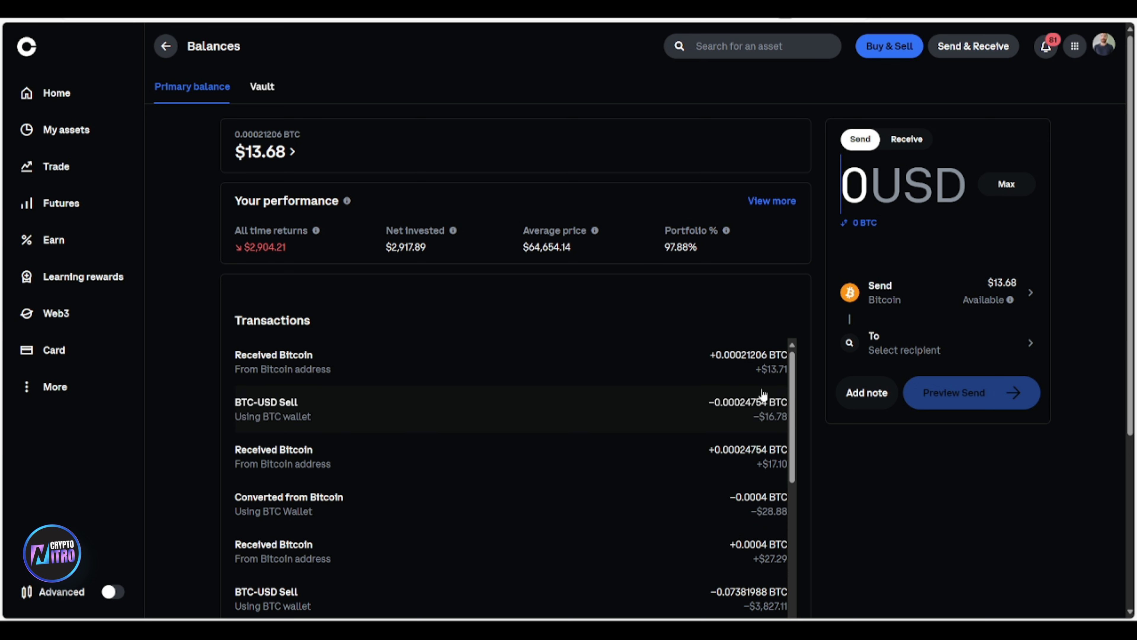
mouse_move(530, 69)
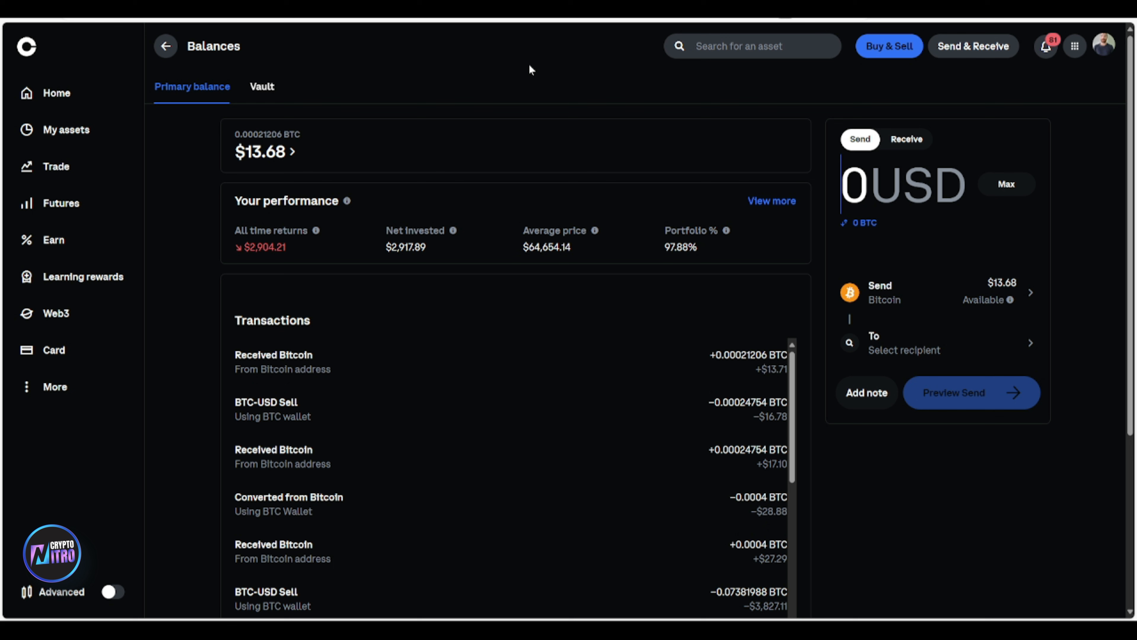